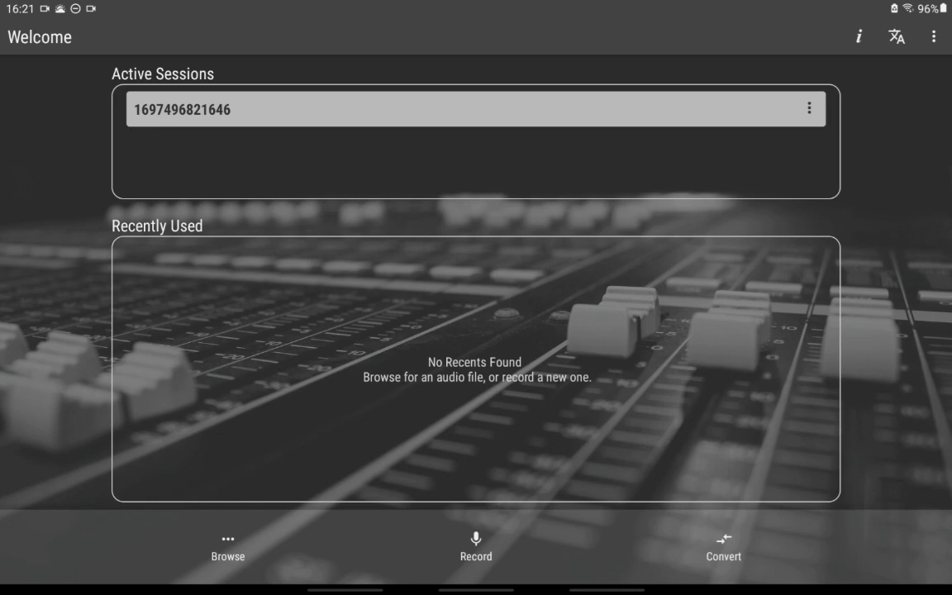
# Browse for an audio file and pick PCM.pcm to import
pyautogui.click(228, 561)
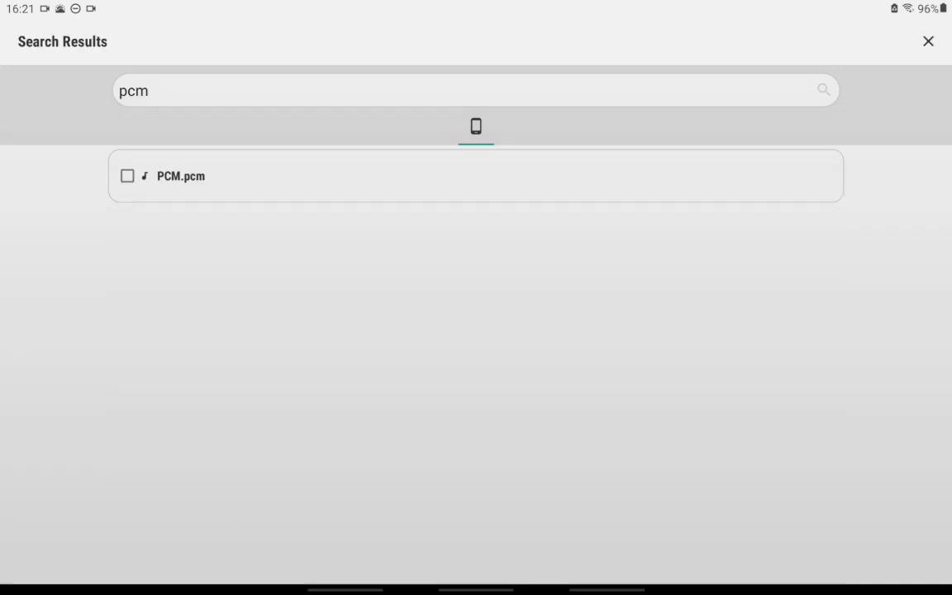
pyautogui.click(180, 175)
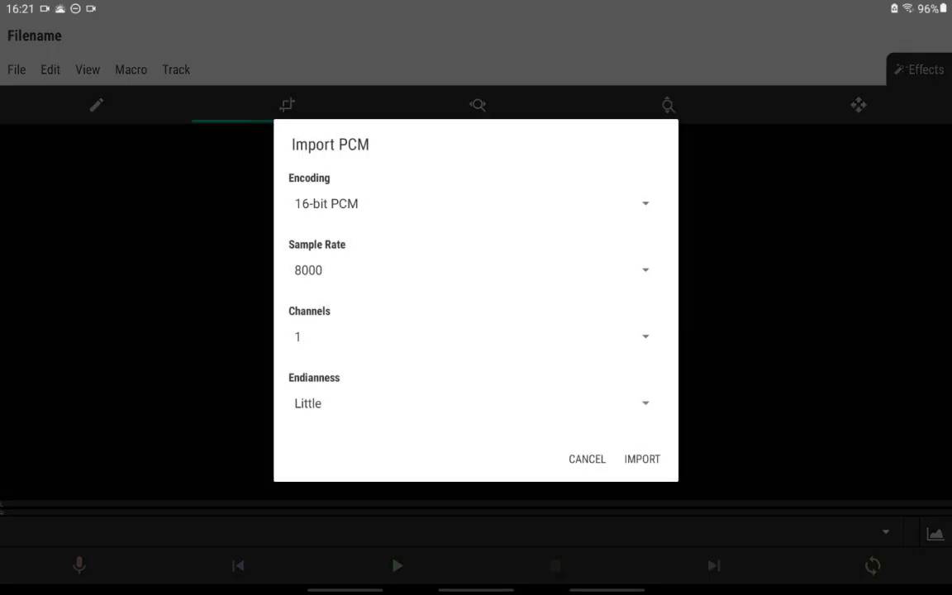
# Import PCM.pcm as raw 16-bit mono little-endian audio at 48000 Hz
pyautogui.click(469, 272)
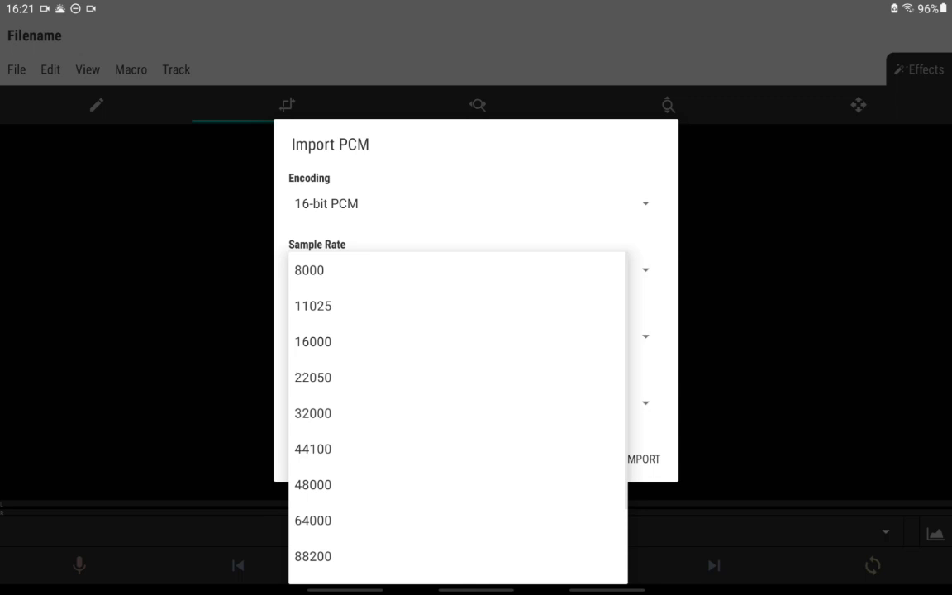
pyautogui.scroll(-3)
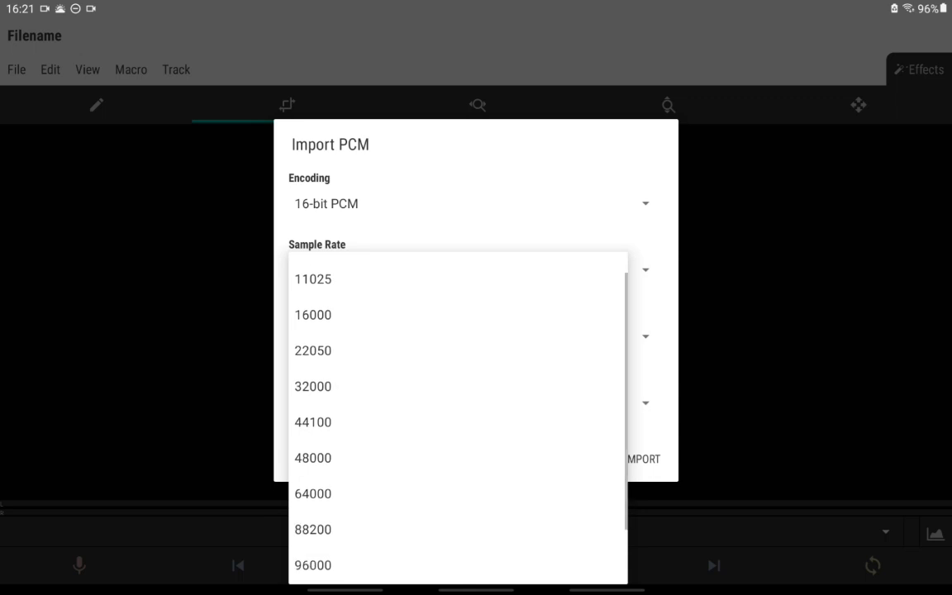
pyautogui.scroll(-3)
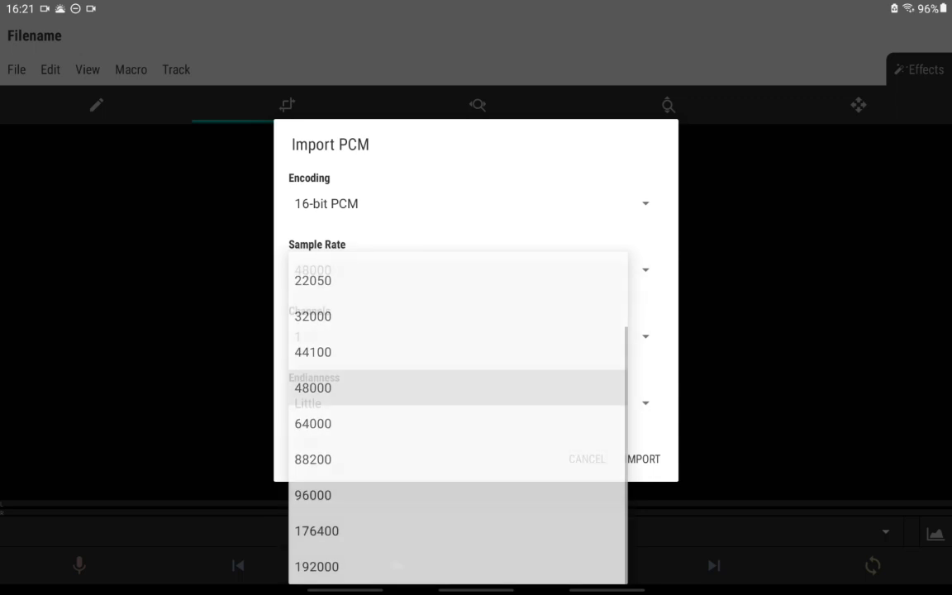
pyautogui.click(313, 386)
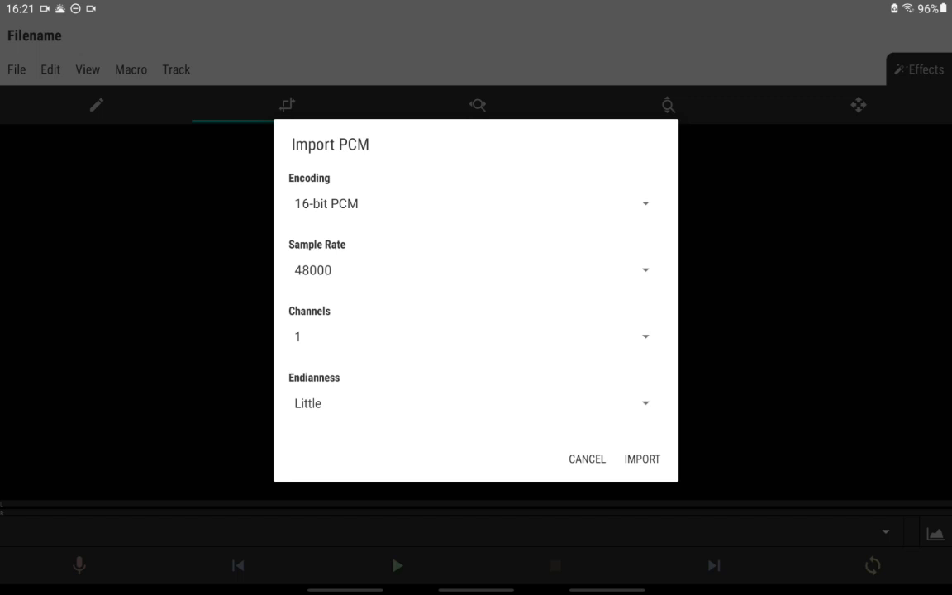
pyautogui.click(642, 460)
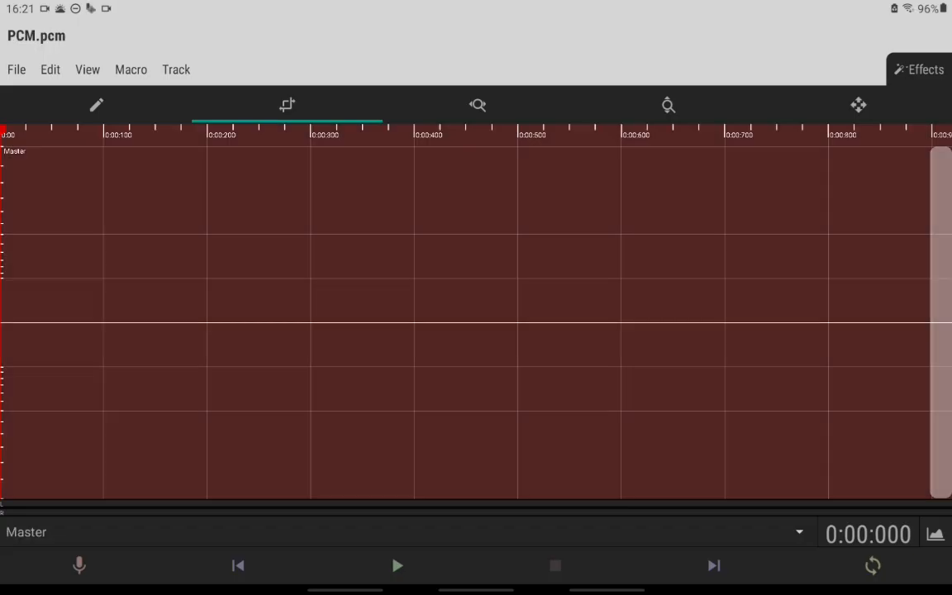
# In the Tone Generator, set both start and end frequency to 3100 Hz sine at full amplitude
pyautogui.click(920, 69)
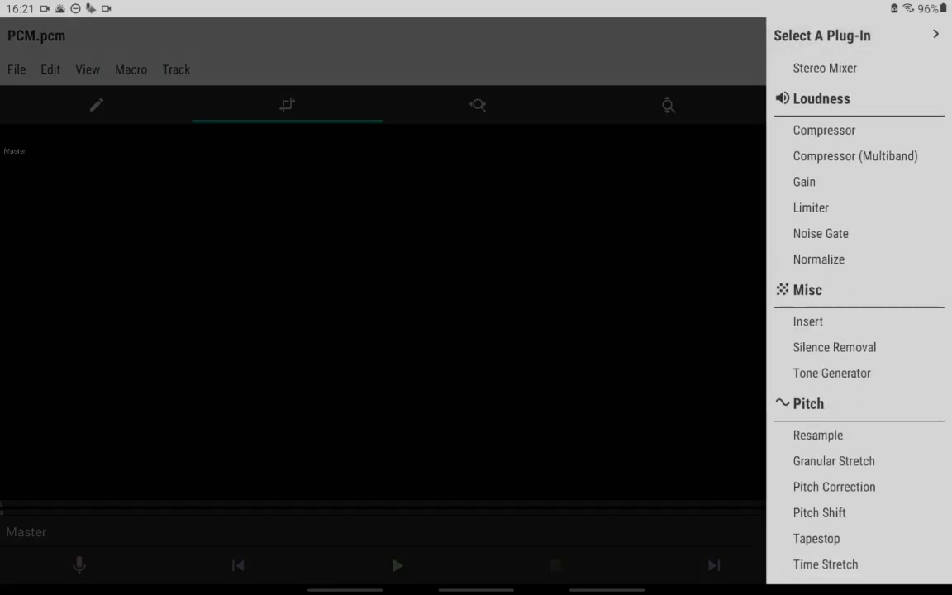
pyautogui.click(832, 374)
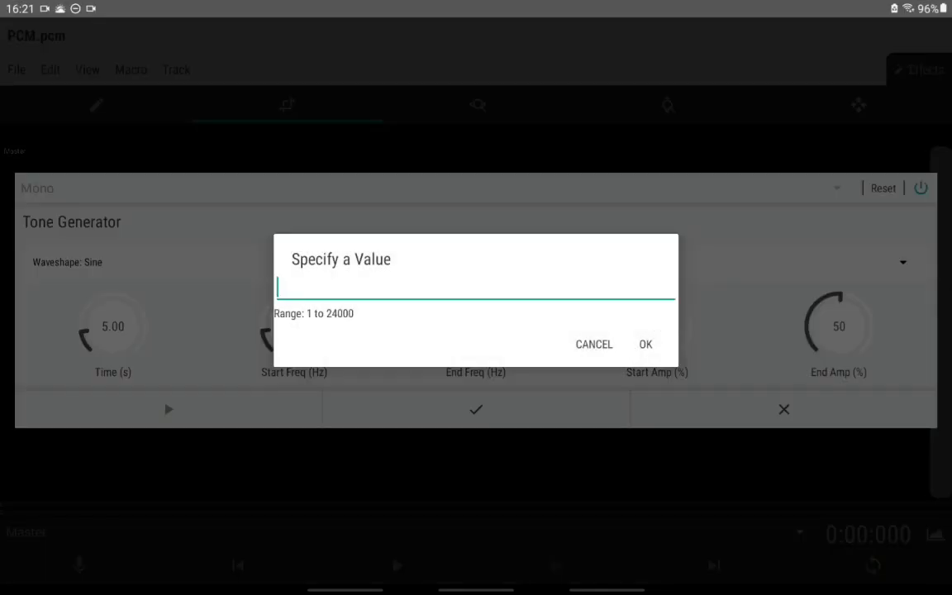
pyautogui.write('3100')
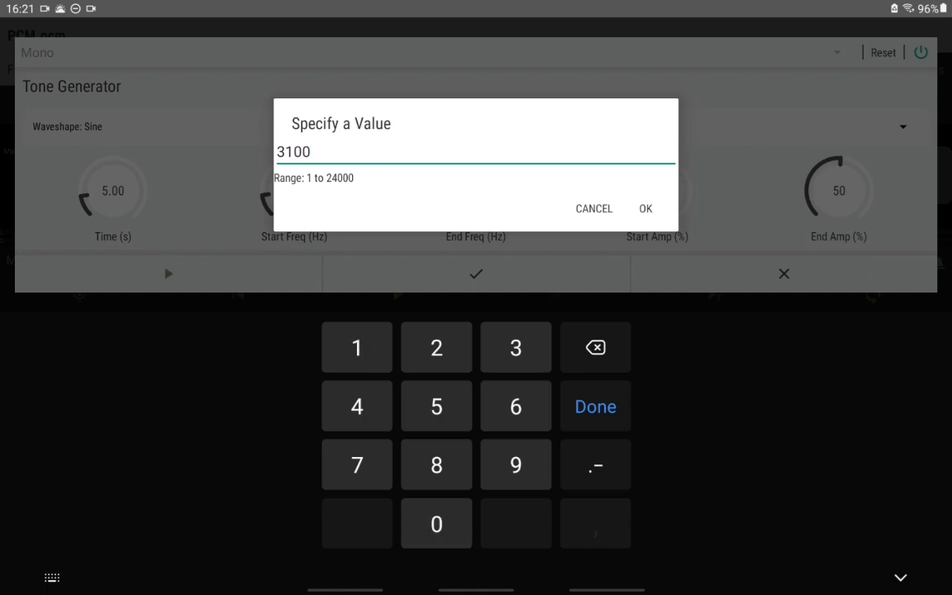
pyautogui.click(645, 208)
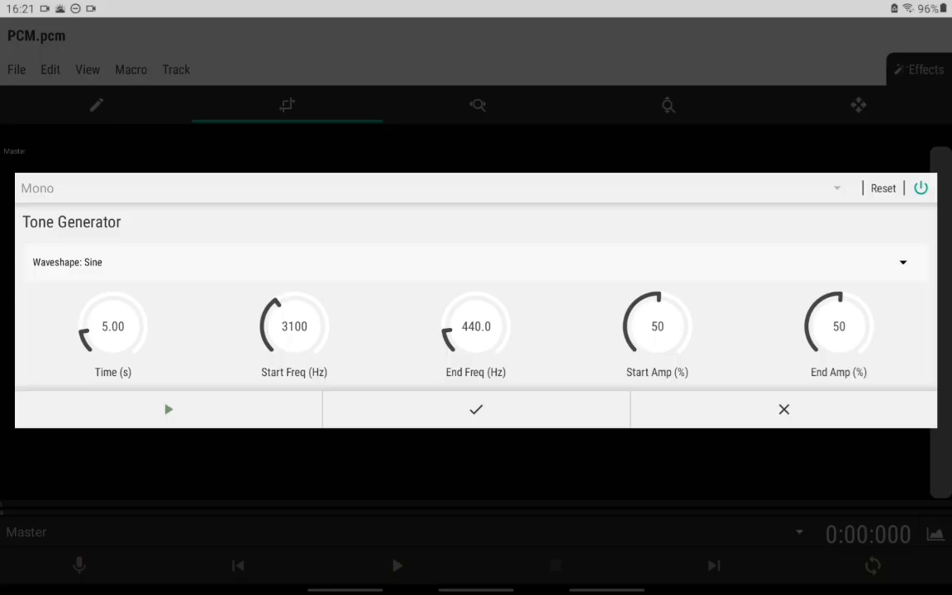
pyautogui.click(294, 326)
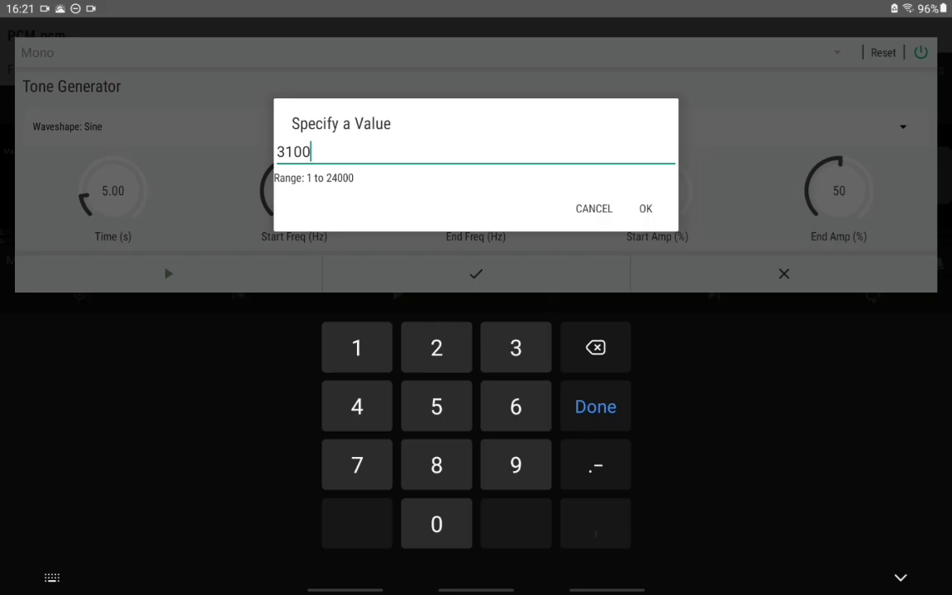
pyautogui.click(644, 208)
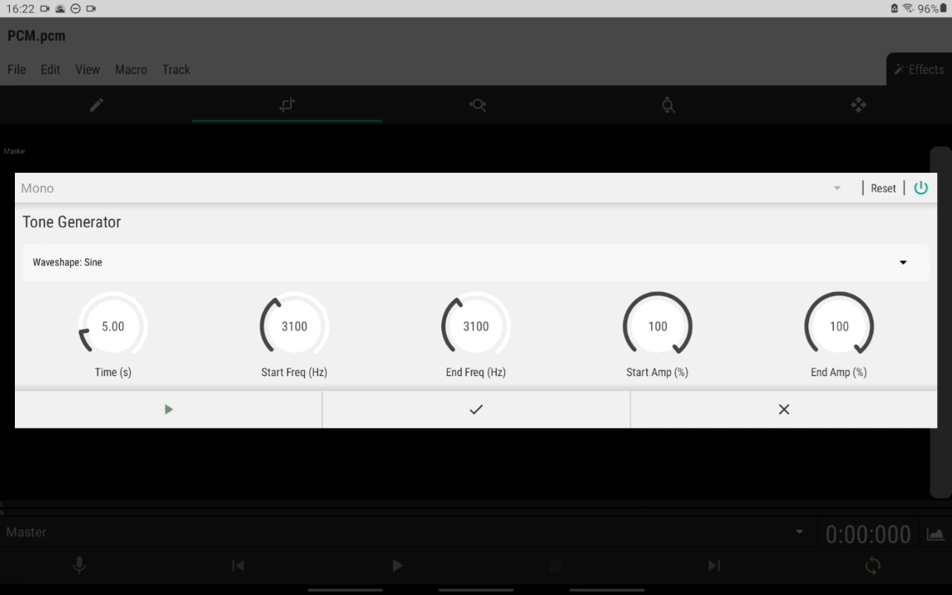
# Set the tone duration to 0.5 seconds
pyautogui.click(657, 326)
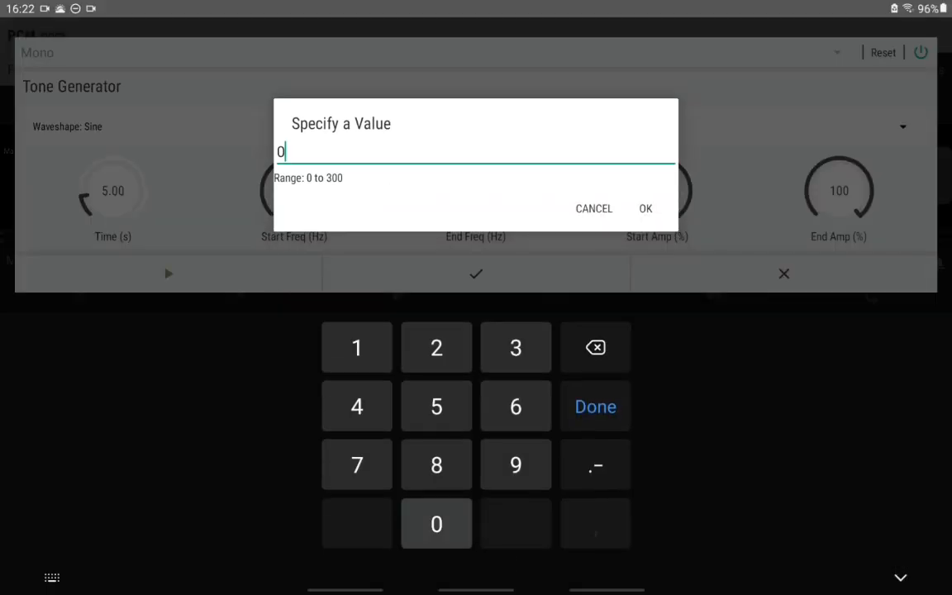
pyautogui.click(645, 208)
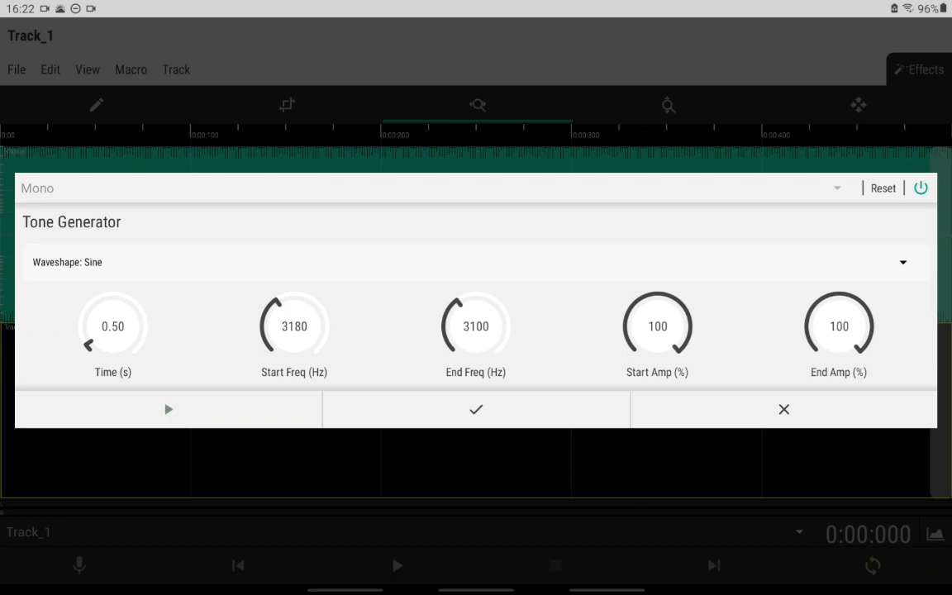
# Adjust the start frequency to 3180 Hz and generate the half-second tone into Track_1
pyautogui.click(294, 326)
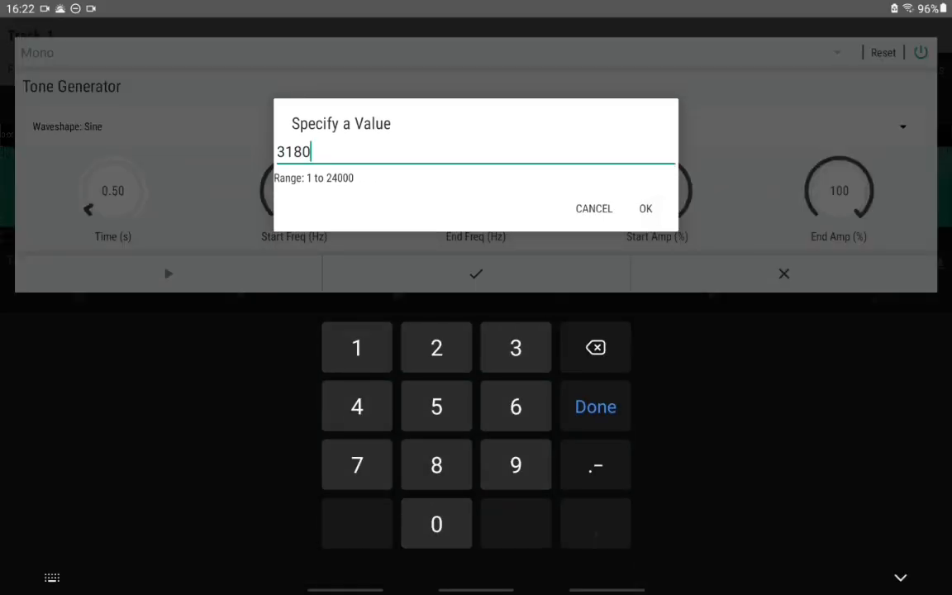
pyautogui.click(645, 208)
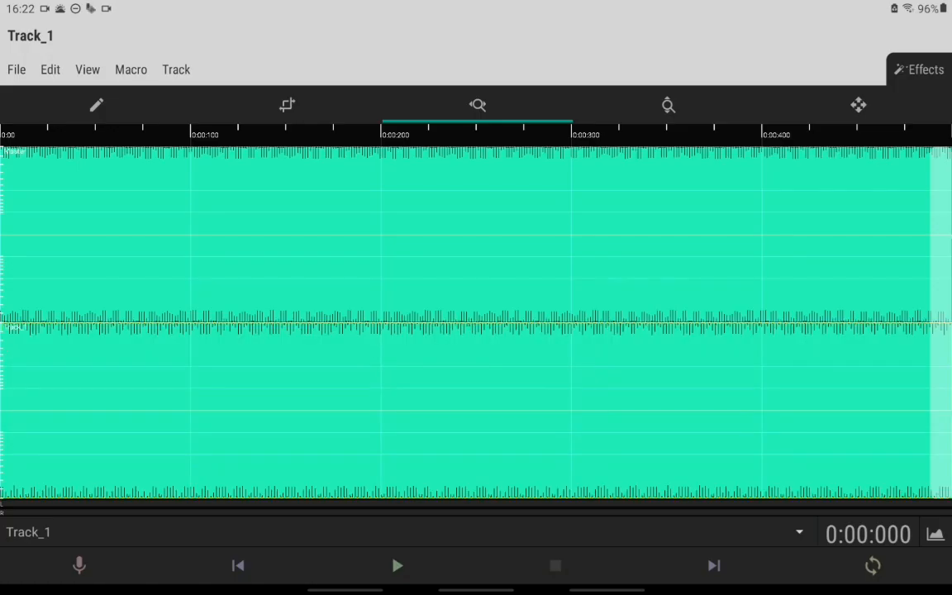
# Configure a second tone for Track_2 with a corrected start frequency near 3820 Hz
pyautogui.click(923, 70)
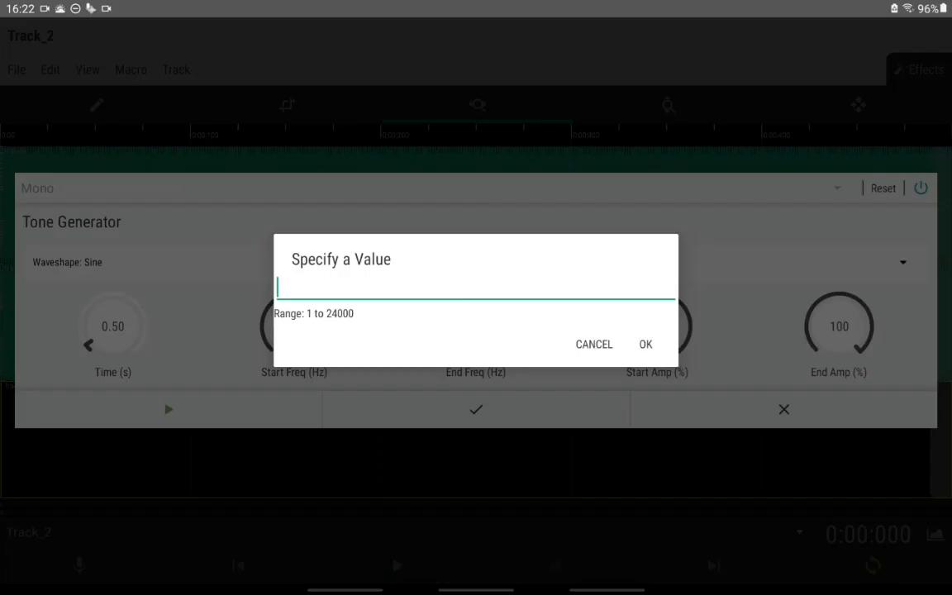
pyautogui.click(644, 344)
pyautogui.write('3820')
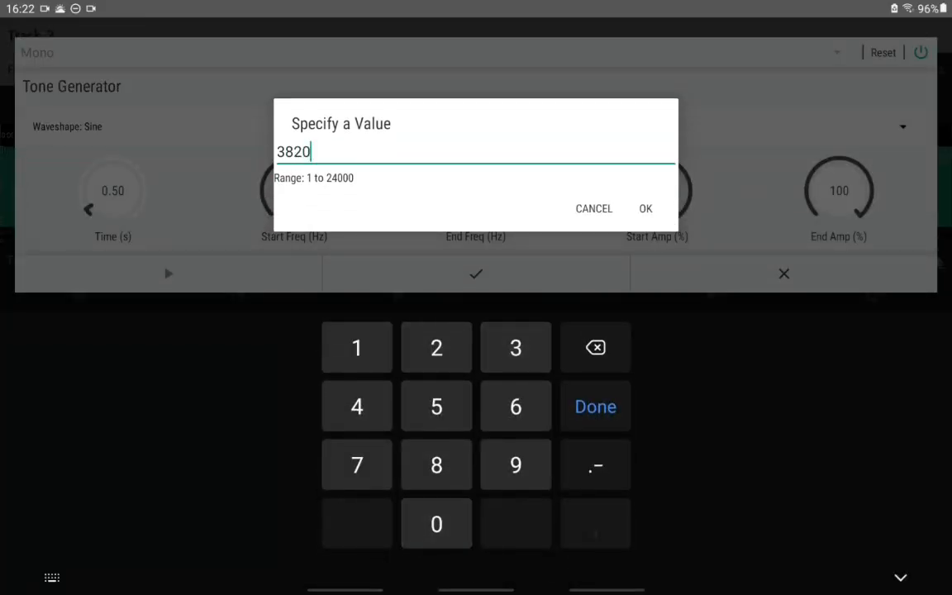
pyautogui.click(595, 347)
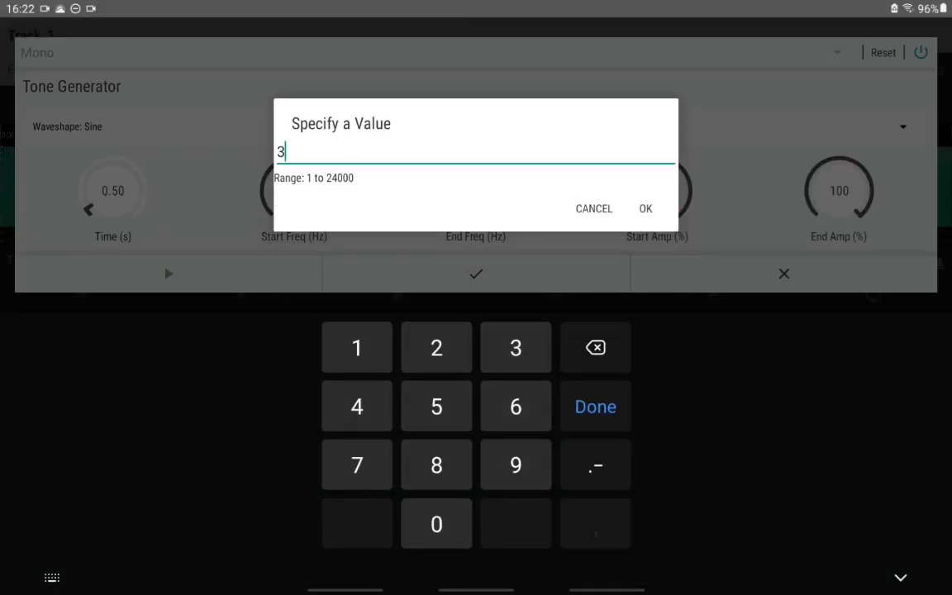
pyautogui.click(645, 208)
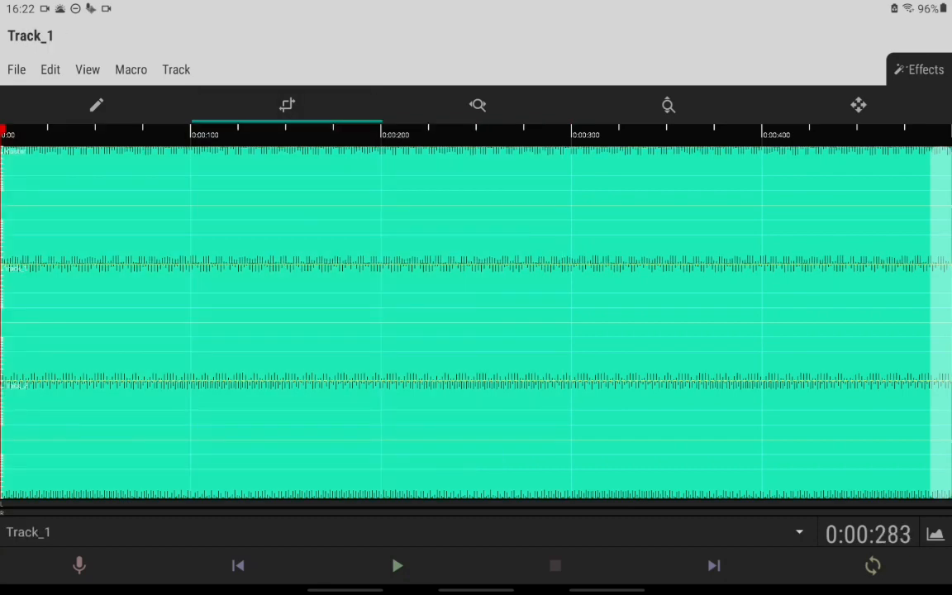
# Normalize Track_1 to a level of -12.0 dB
pyautogui.click(922, 69)
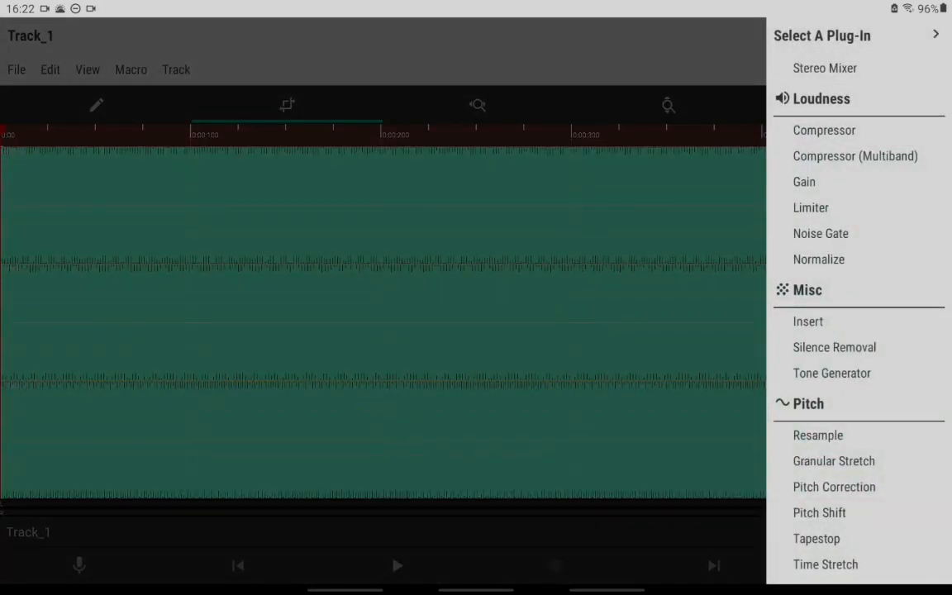
pyautogui.click(819, 258)
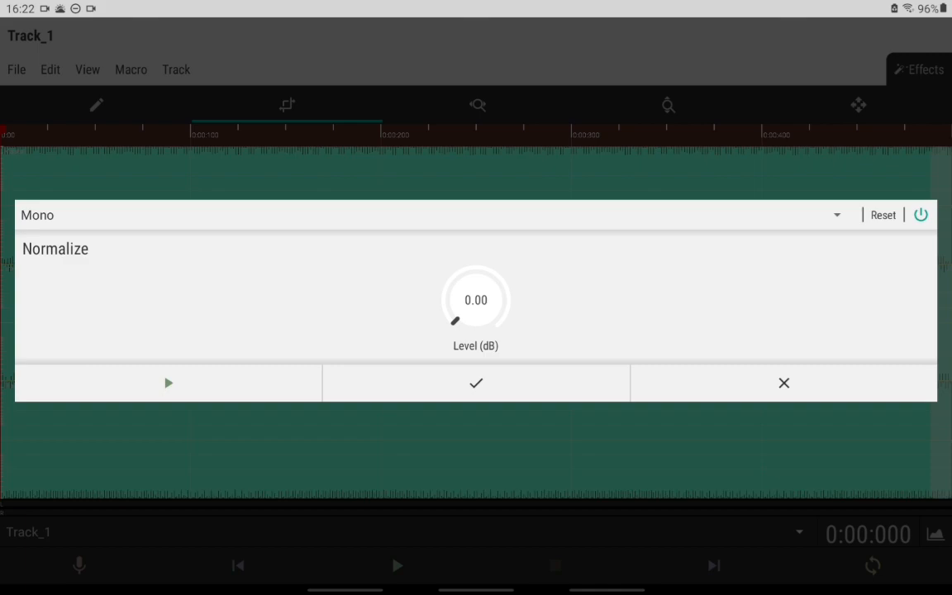
pyautogui.click(476, 301)
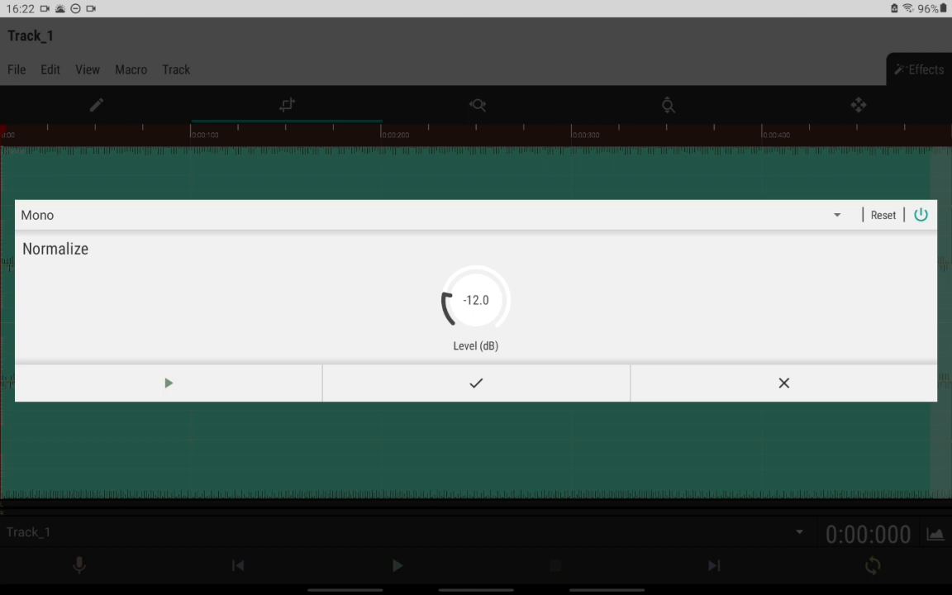
pyautogui.click(476, 383)
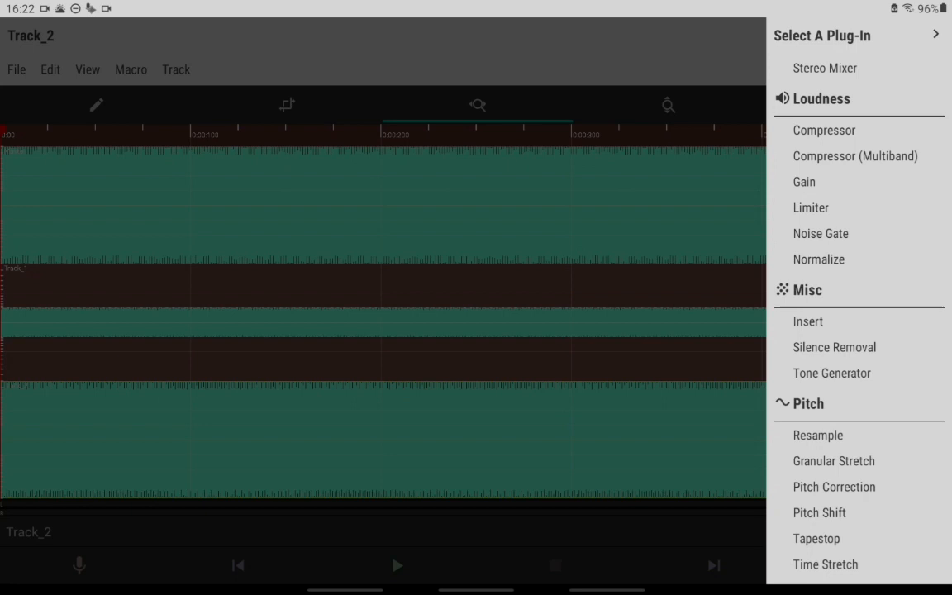
# Normalize Track_2 to -12.0 dB as well
pyautogui.click(818, 258)
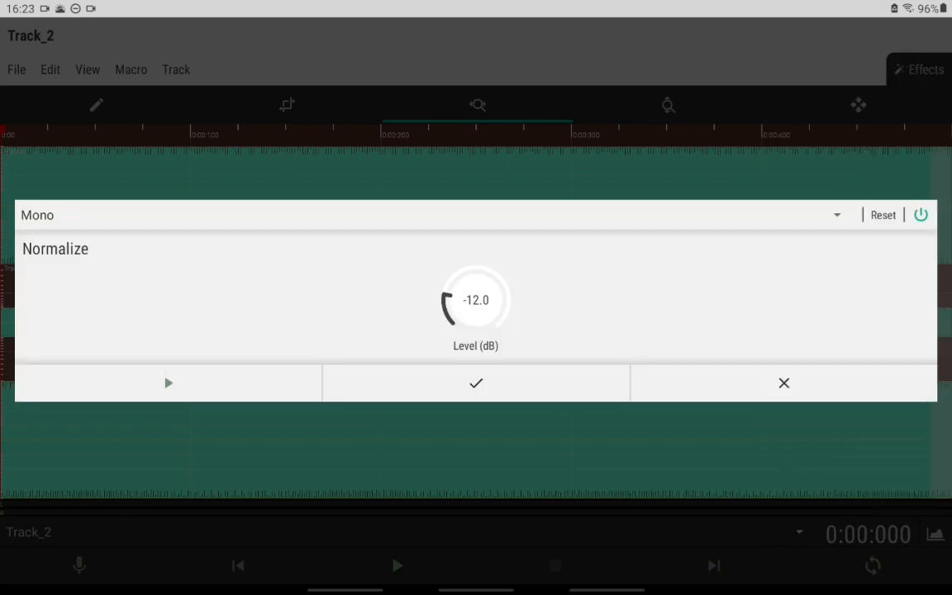
pyautogui.click(477, 383)
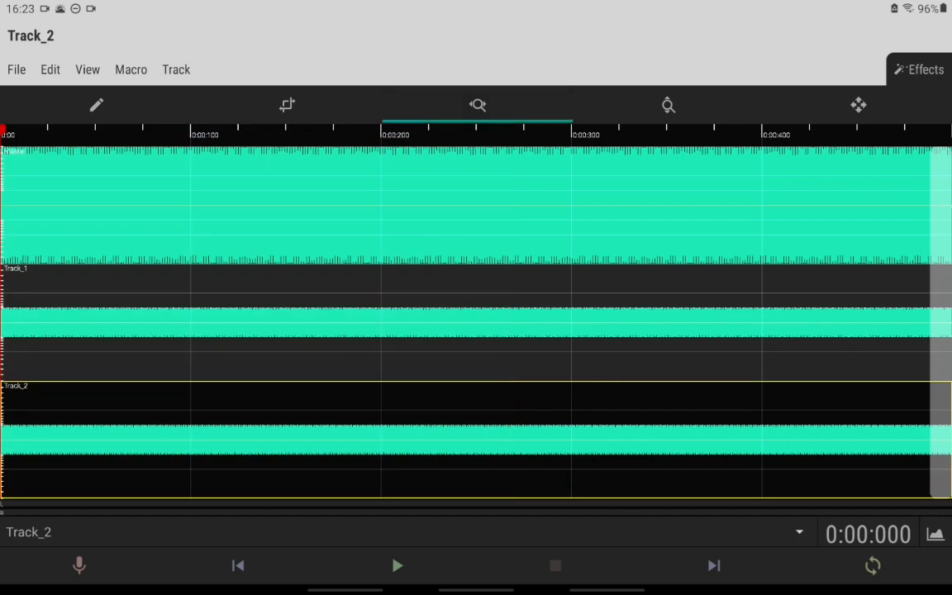
pyautogui.click(176, 69)
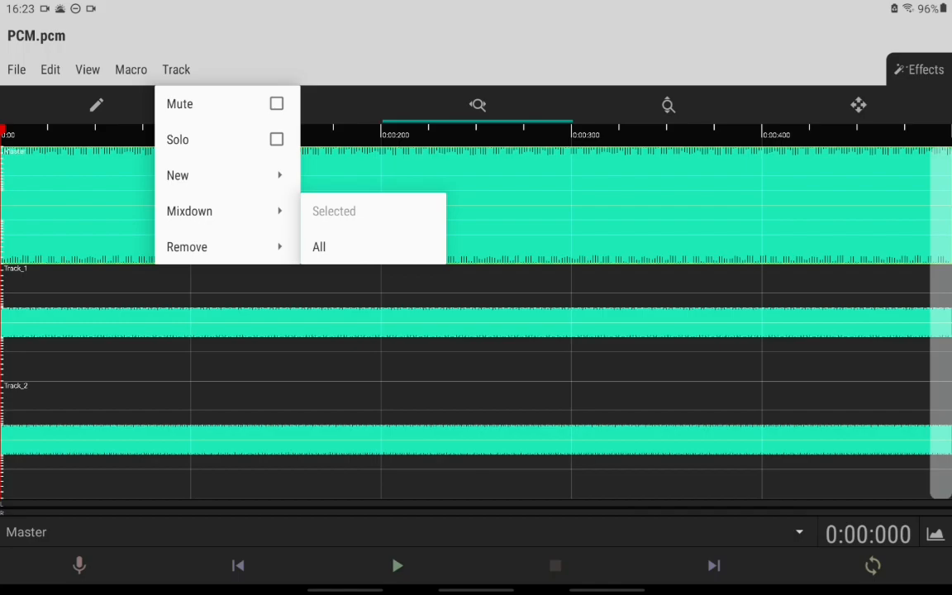
# Mix down all tracks into the Master, then create a new second track carrying the same tone
pyautogui.click(926, 69)
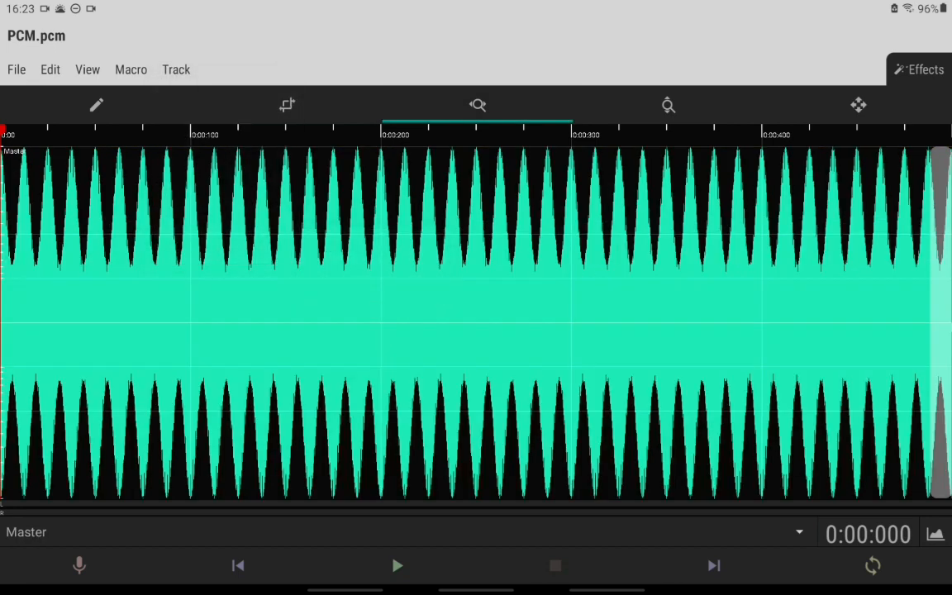
pyautogui.click(175, 69)
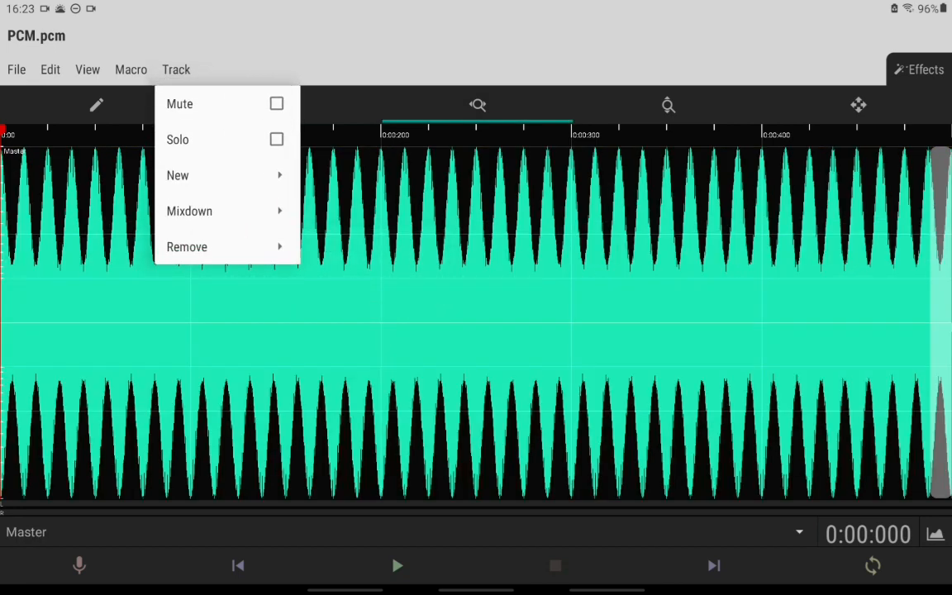
pyautogui.click(179, 176)
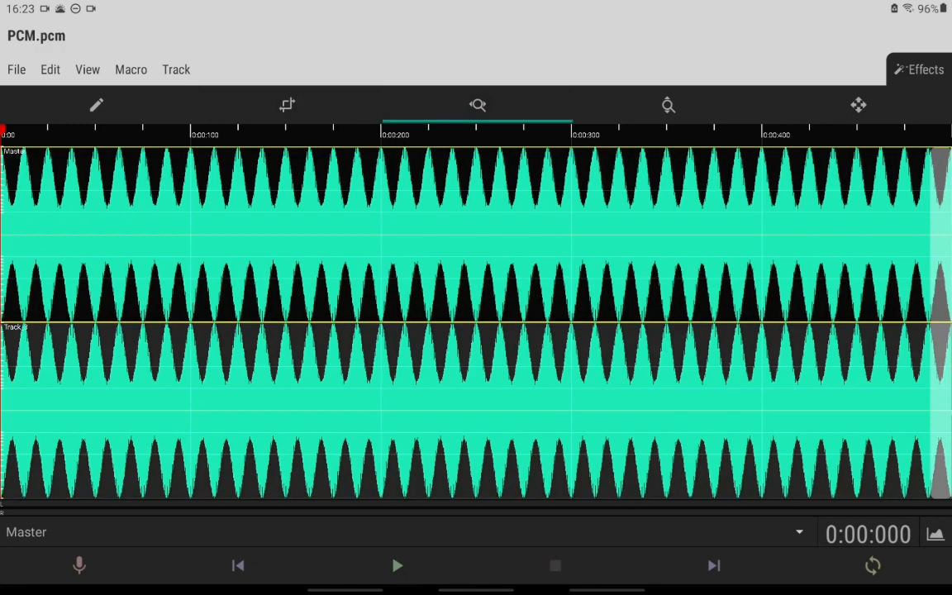
# Insert silence into the top track's tone to separate the first half-second beeps
pyautogui.click(921, 69)
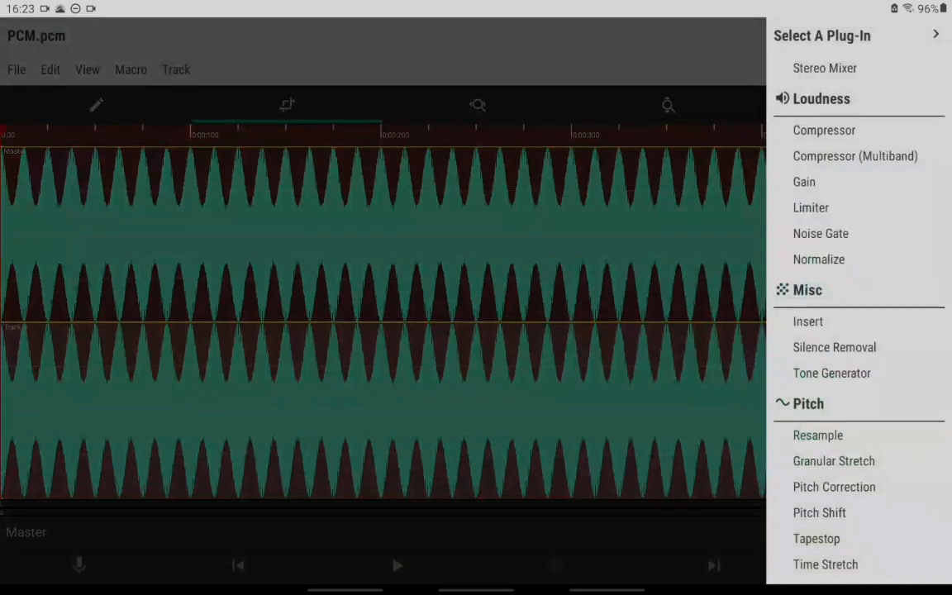
pyautogui.click(807, 321)
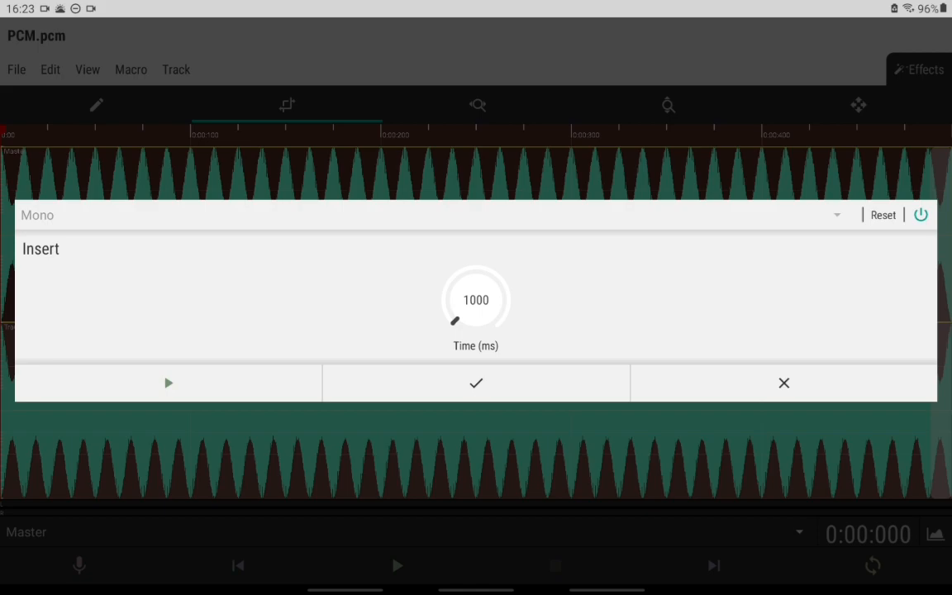
pyautogui.click(476, 384)
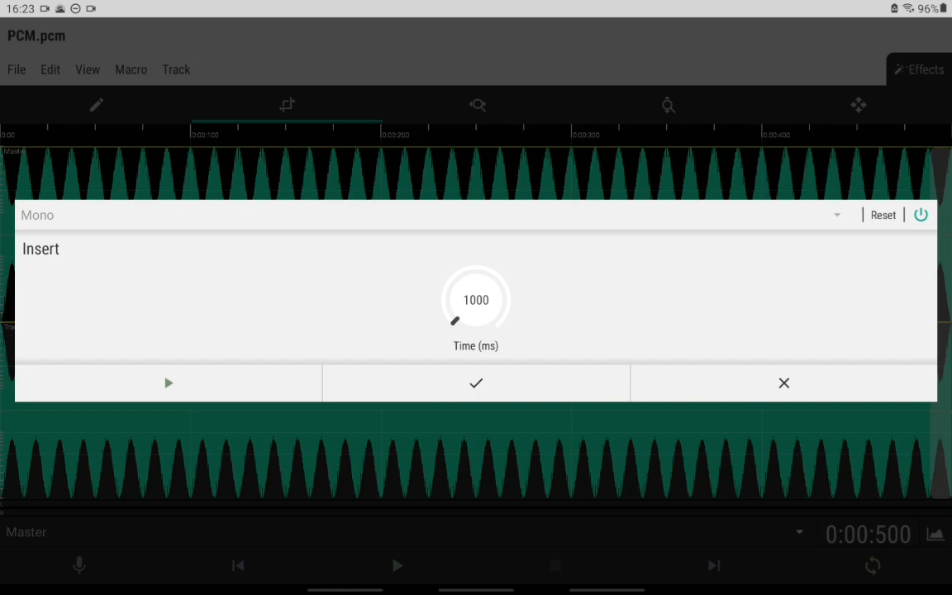
pyautogui.click(477, 301)
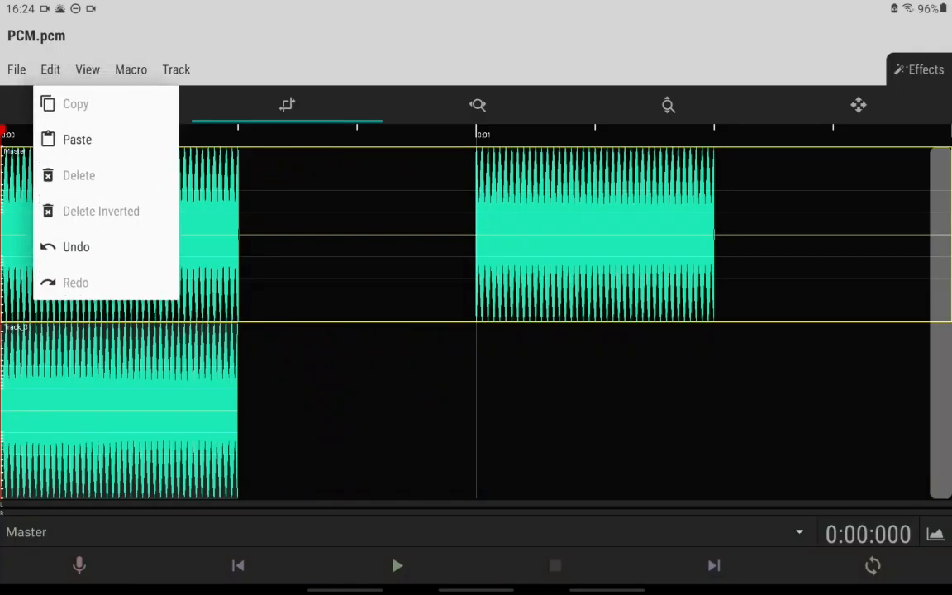
# Paste another beep onto the top track and insert silence again to form three beeps
pyautogui.click(929, 69)
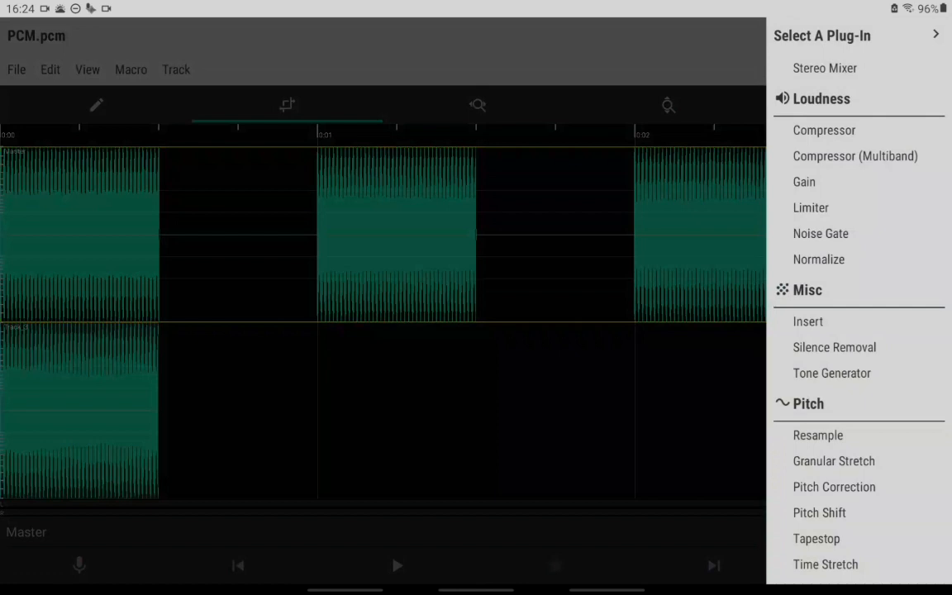
pyautogui.click(807, 321)
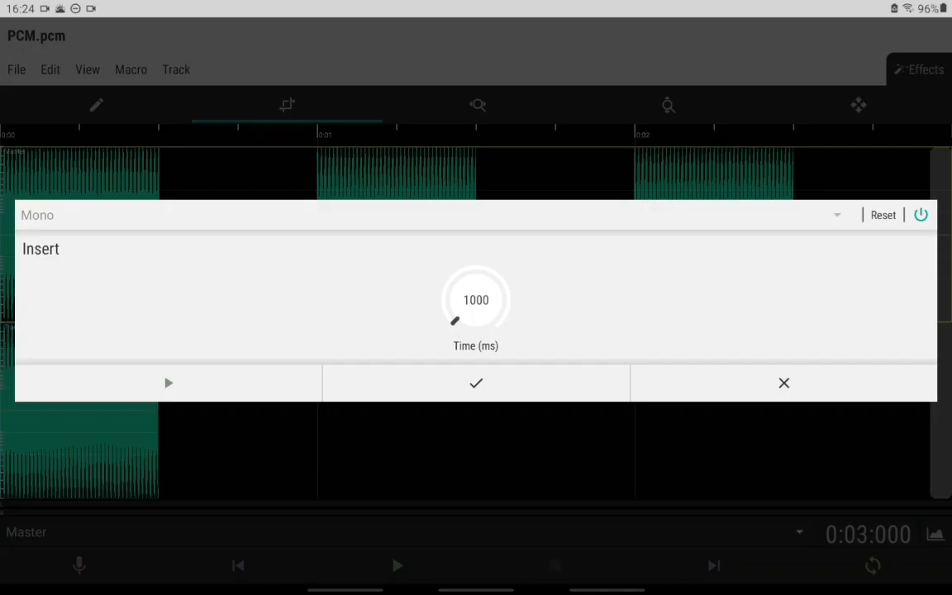
pyautogui.click(476, 384)
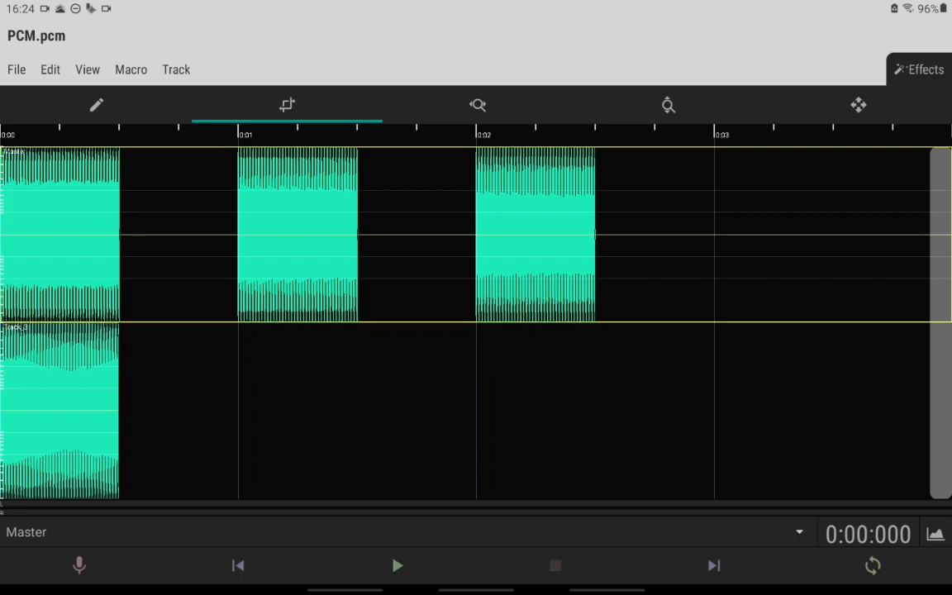
# Paste the three-beep group repeatedly after pauses along the top track, then select the whole session
pyautogui.click(50, 69)
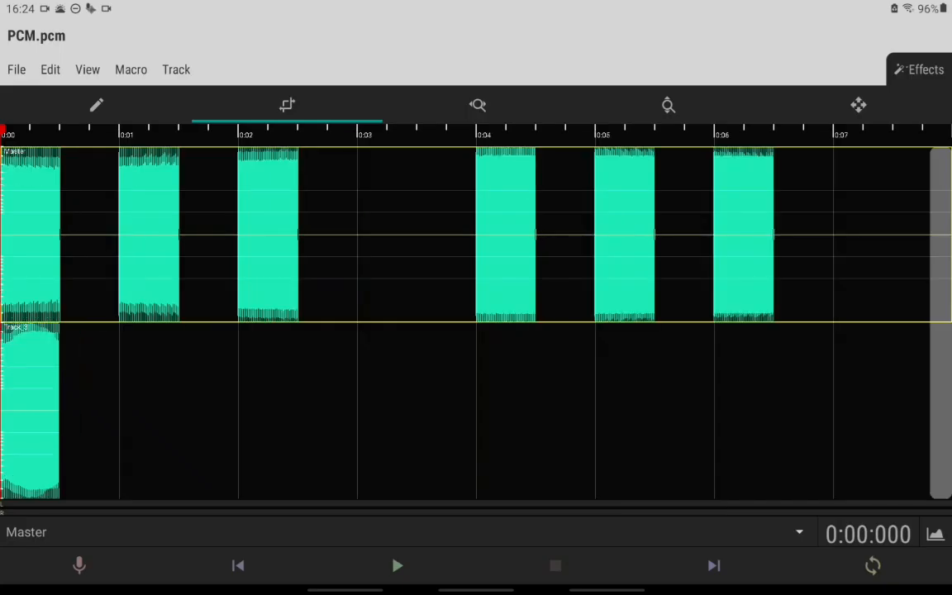
pyautogui.click(50, 70)
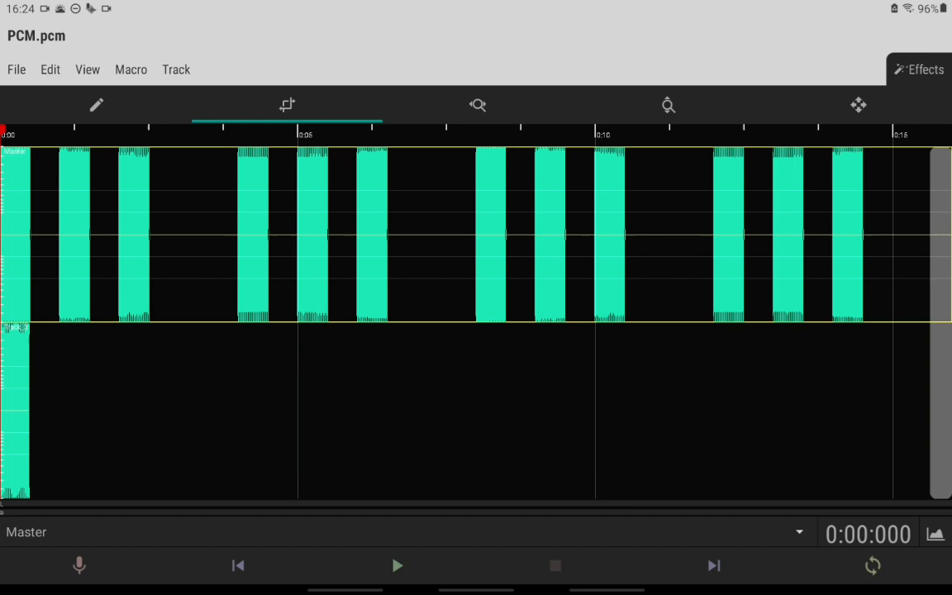
pyautogui.click(50, 70)
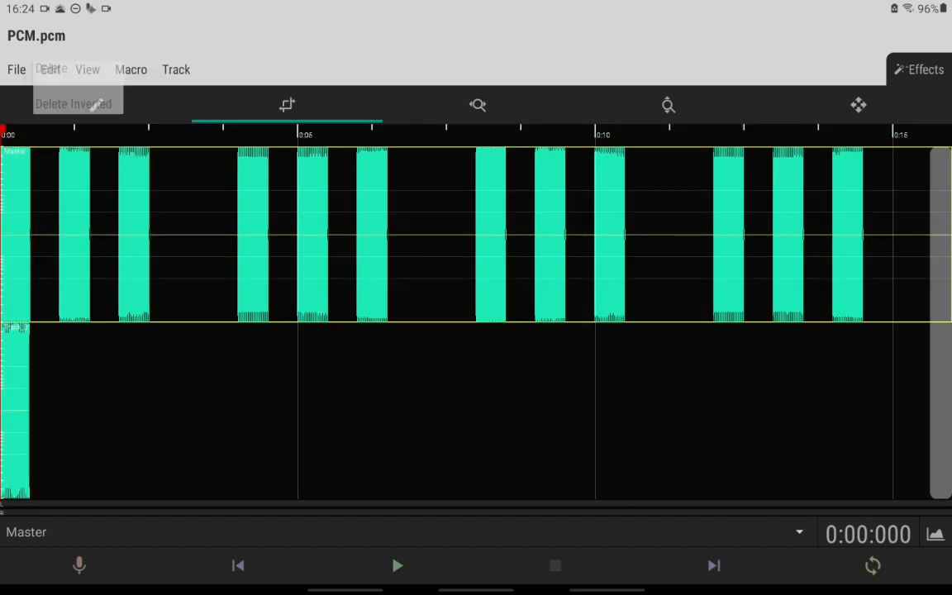
pyautogui.click(75, 103)
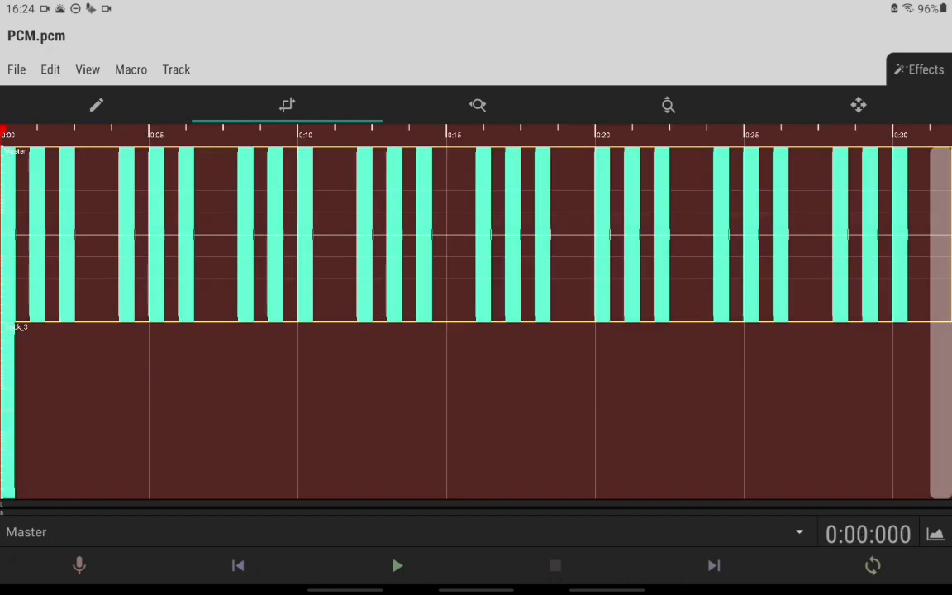
# Insert 1000 ms of silence after the single start-up beep on Track_3
pyautogui.click(50, 70)
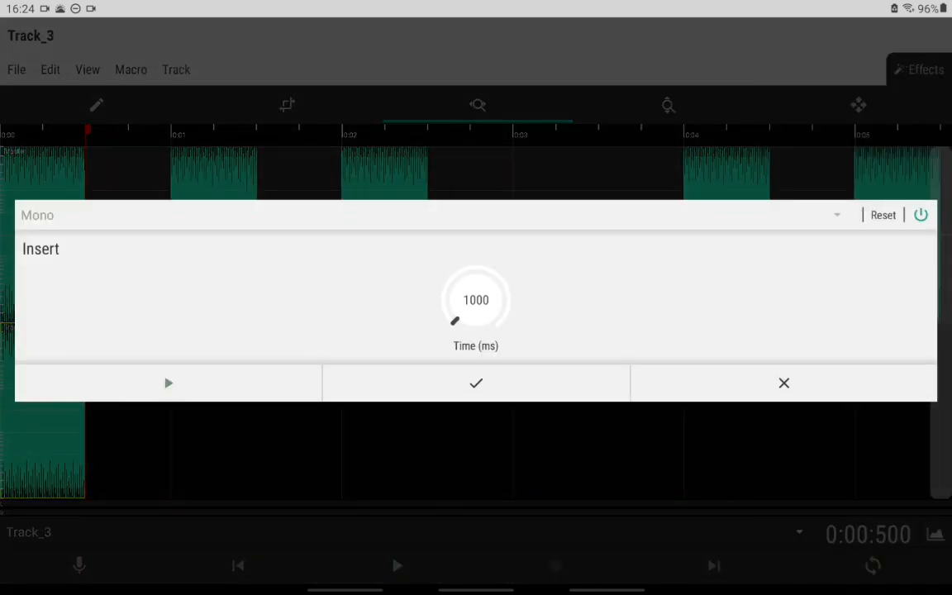
pyautogui.click(476, 384)
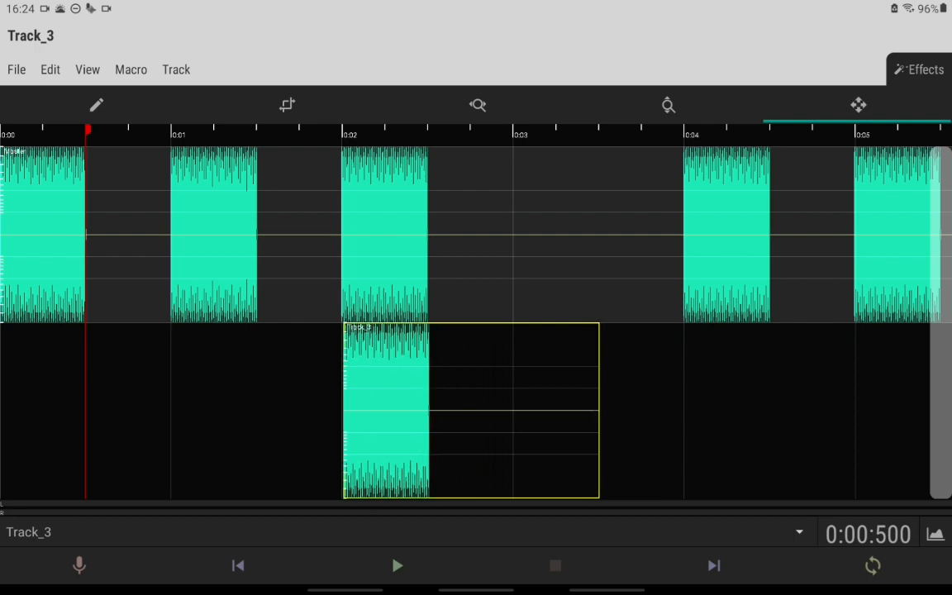
# Drag the Track_3 beep clip back to 0:00 and insert 500 ms of silence at 1.5 s so it ends at 2 seconds
pyautogui.moveTo(472, 410); pyautogui.dragTo(377, 410)
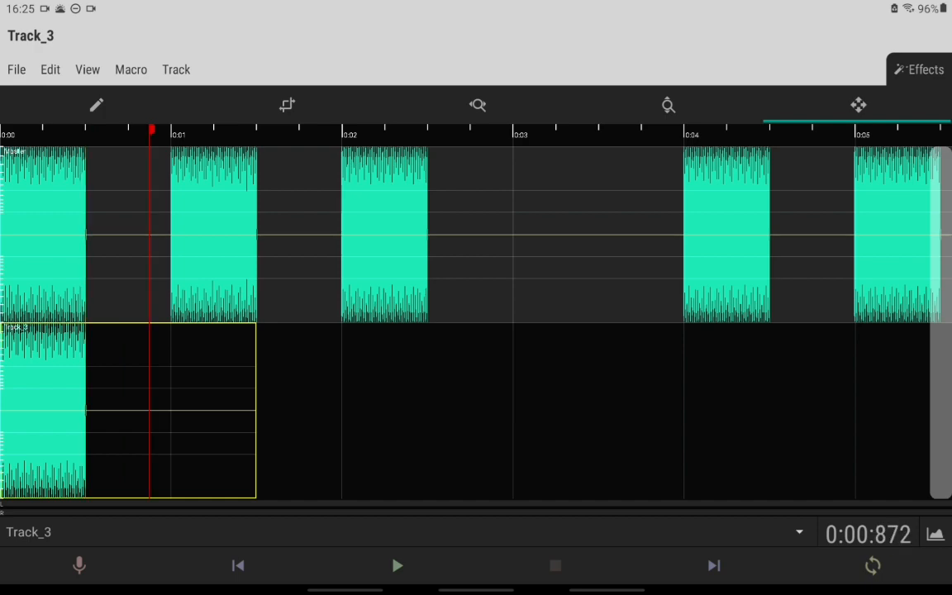
pyautogui.click(476, 106)
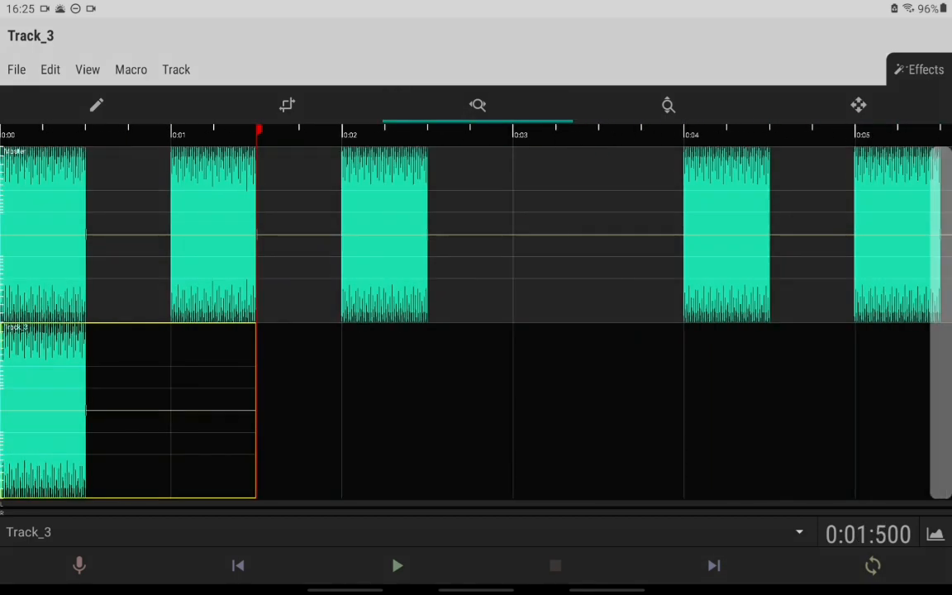
pyautogui.click(927, 70)
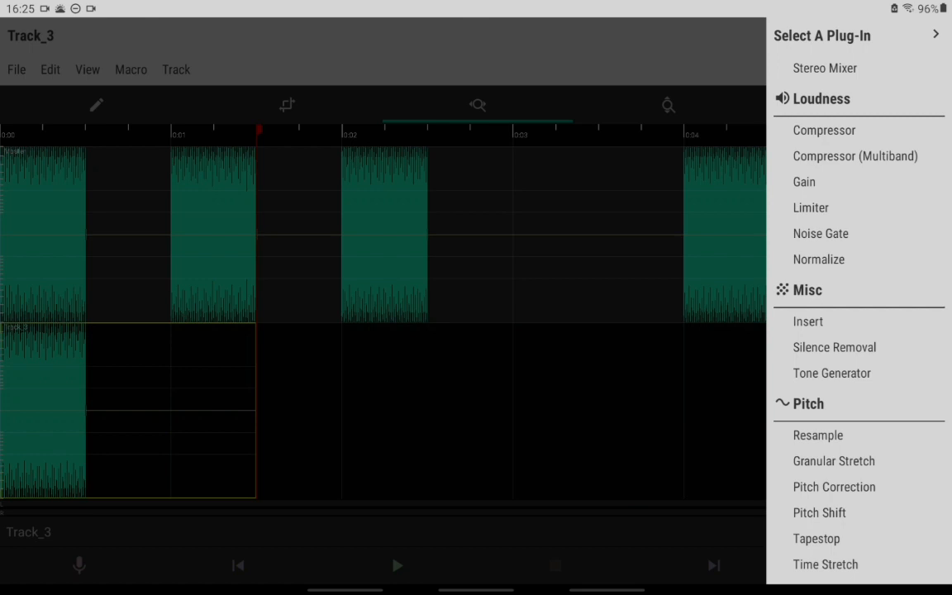
pyautogui.click(807, 320)
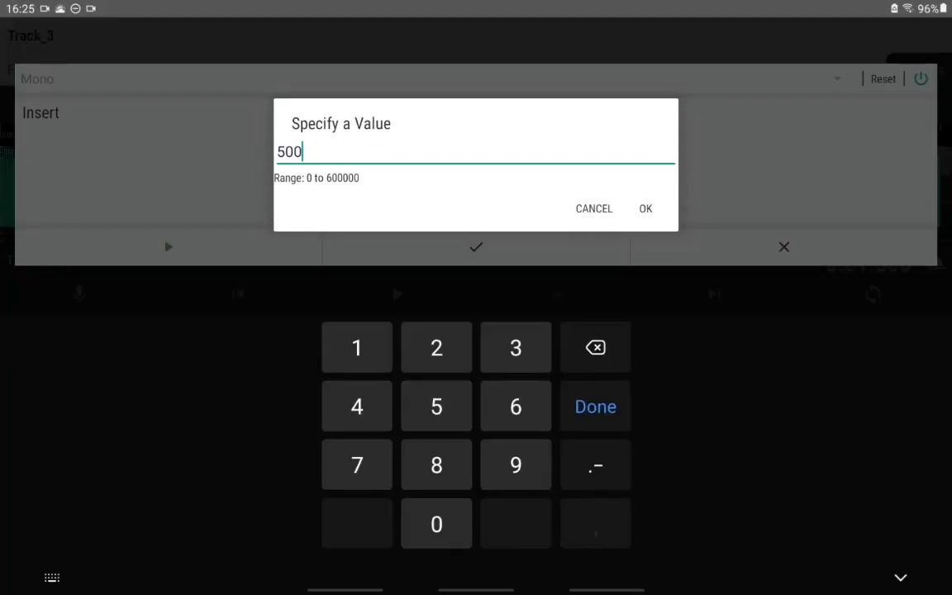
pyautogui.click(645, 208)
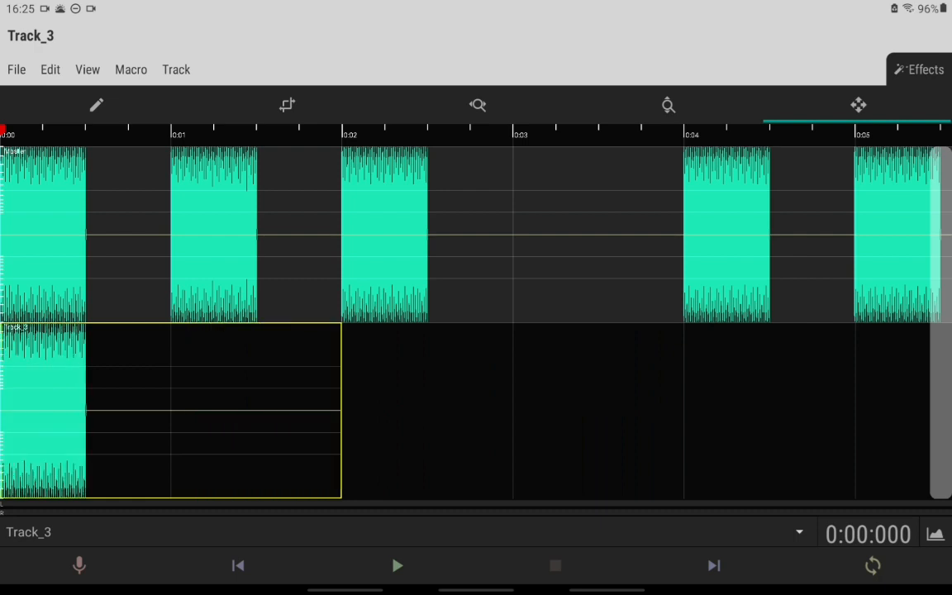
pyautogui.click(478, 106)
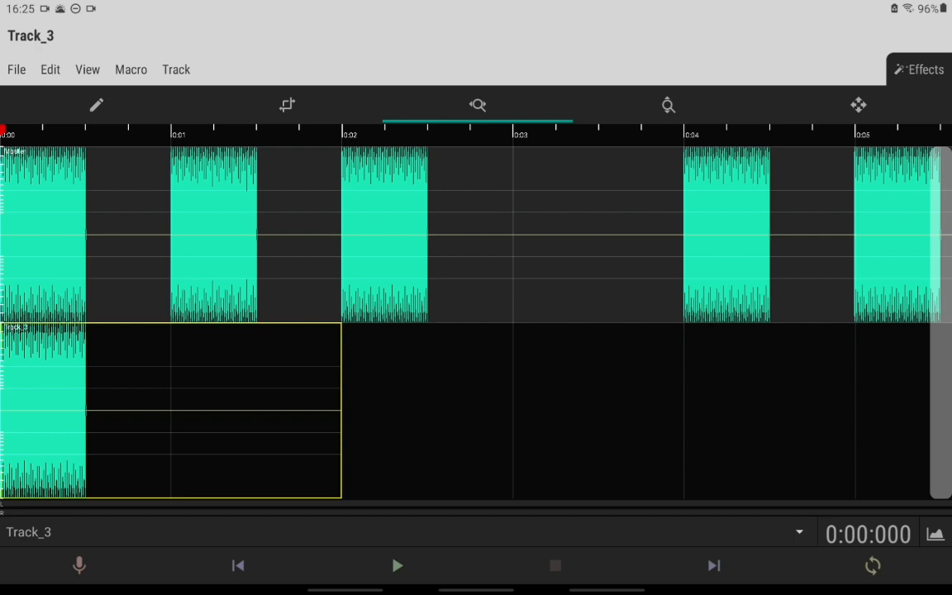
# Paste the beep pattern after the start-up beep on Track_3, select all and mix the tracks down
pyautogui.click(287, 106)
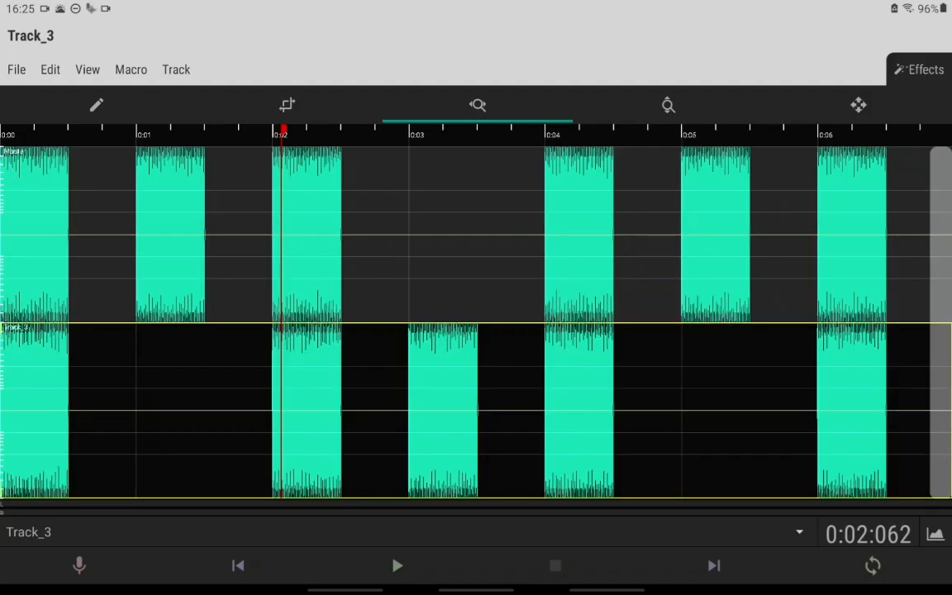
pyautogui.click(287, 105)
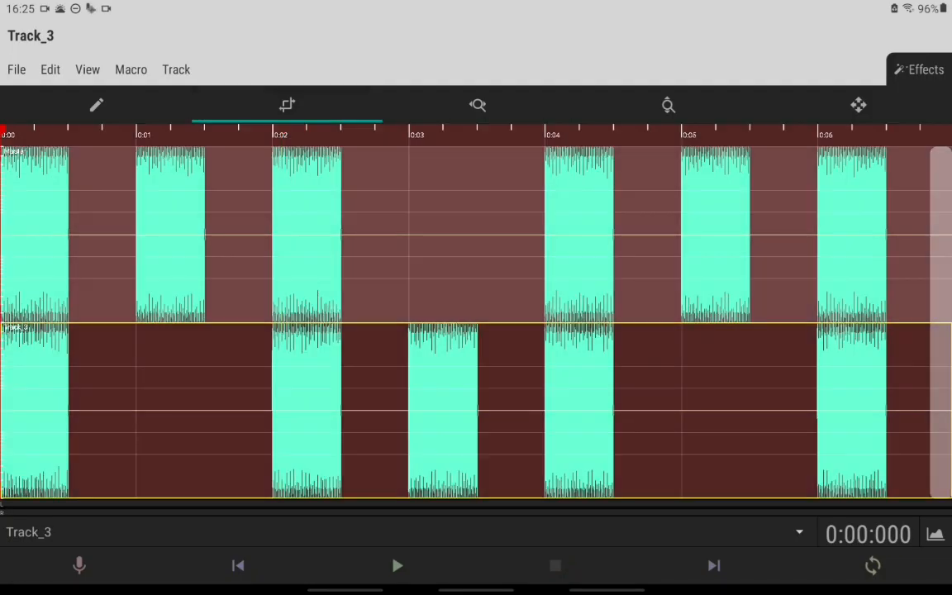
pyautogui.click(478, 106)
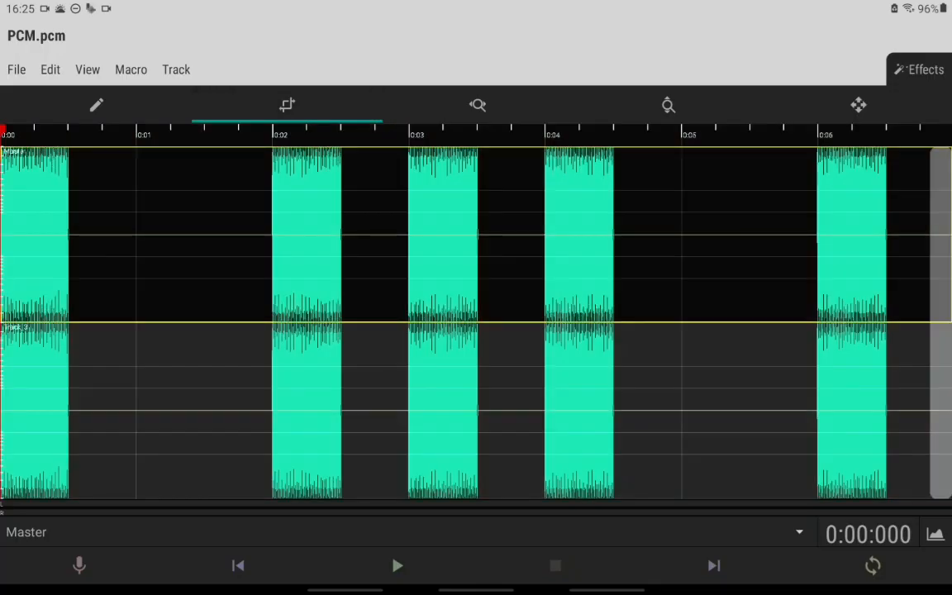
pyautogui.click(176, 69)
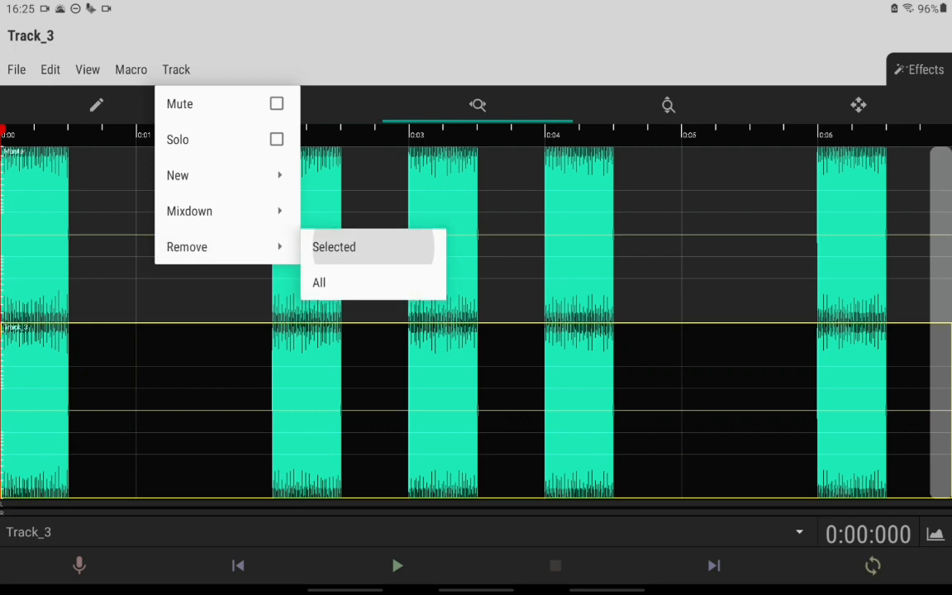